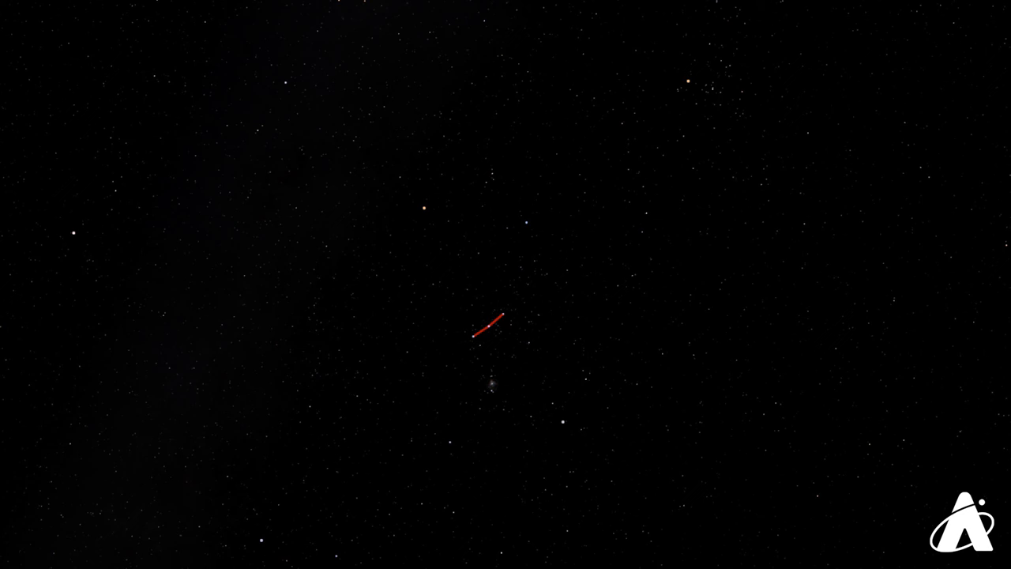
pyautogui.click(423, 206)
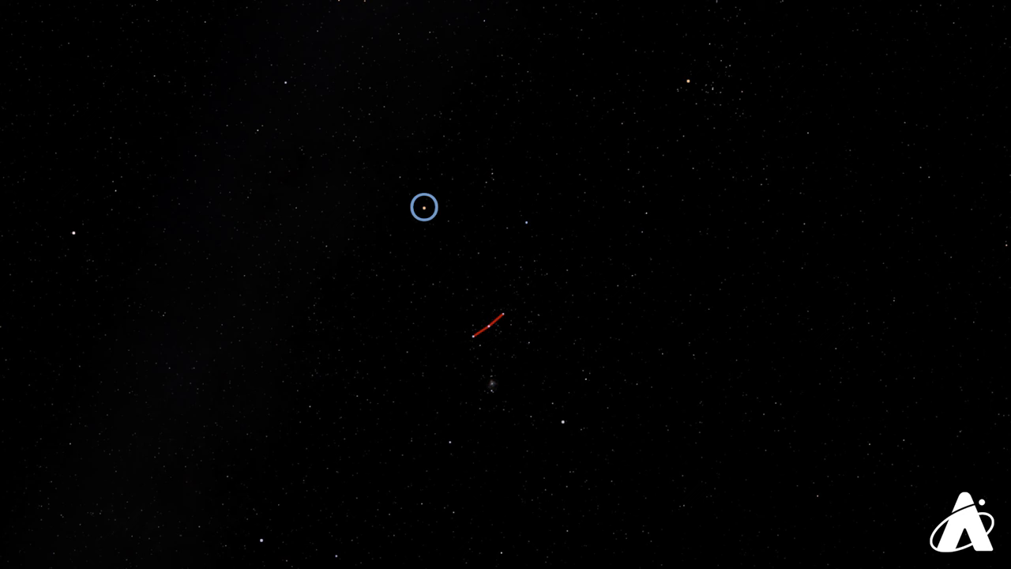
pyautogui.click(562, 421)
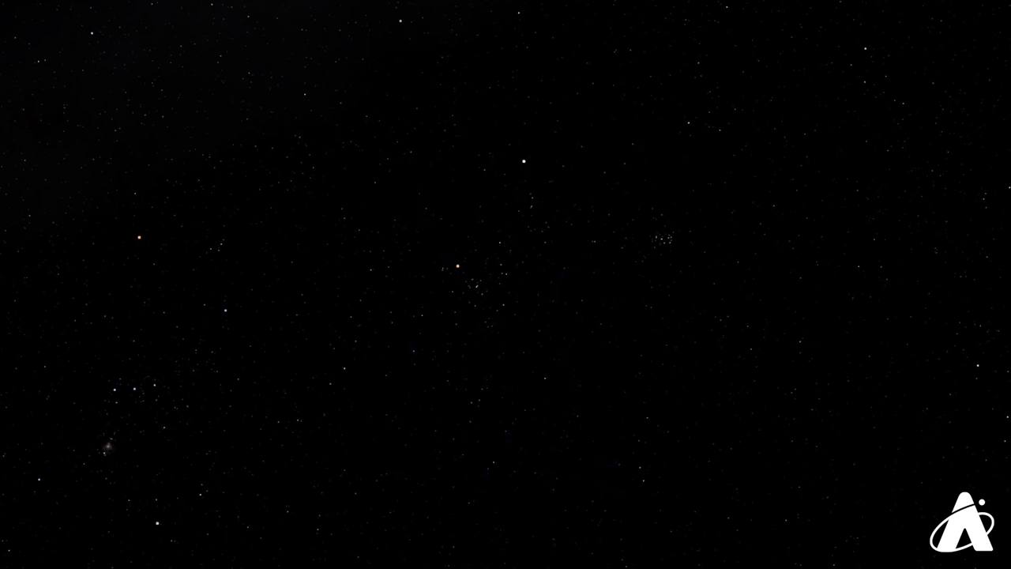
pyautogui.click(662, 241)
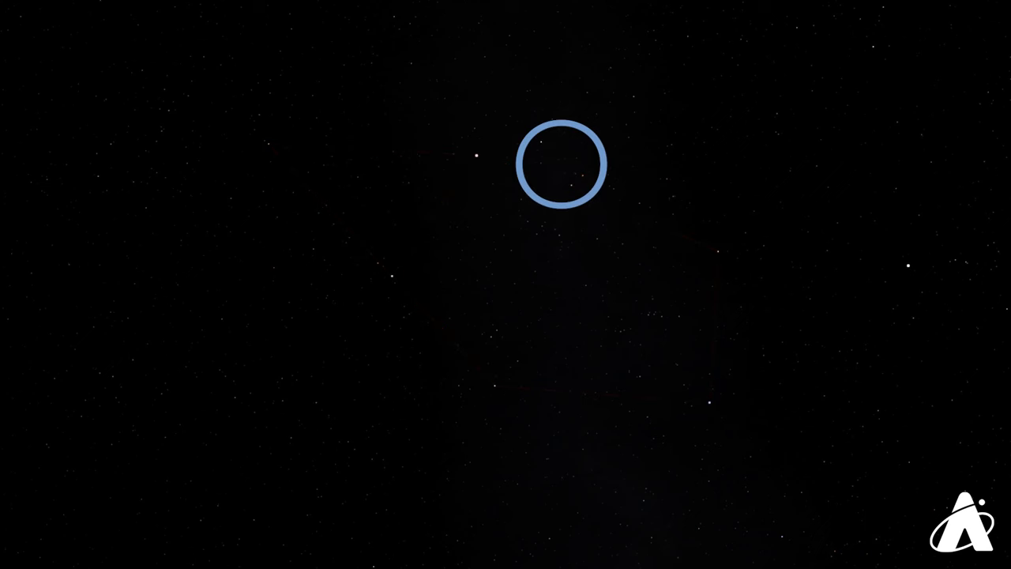
pyautogui.click(560, 158)
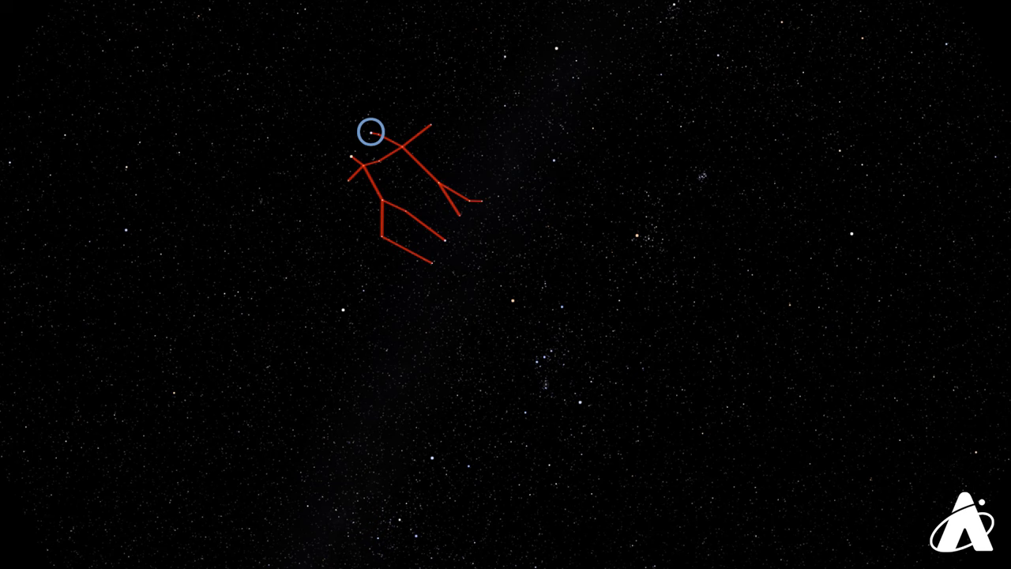
pyautogui.click(349, 173)
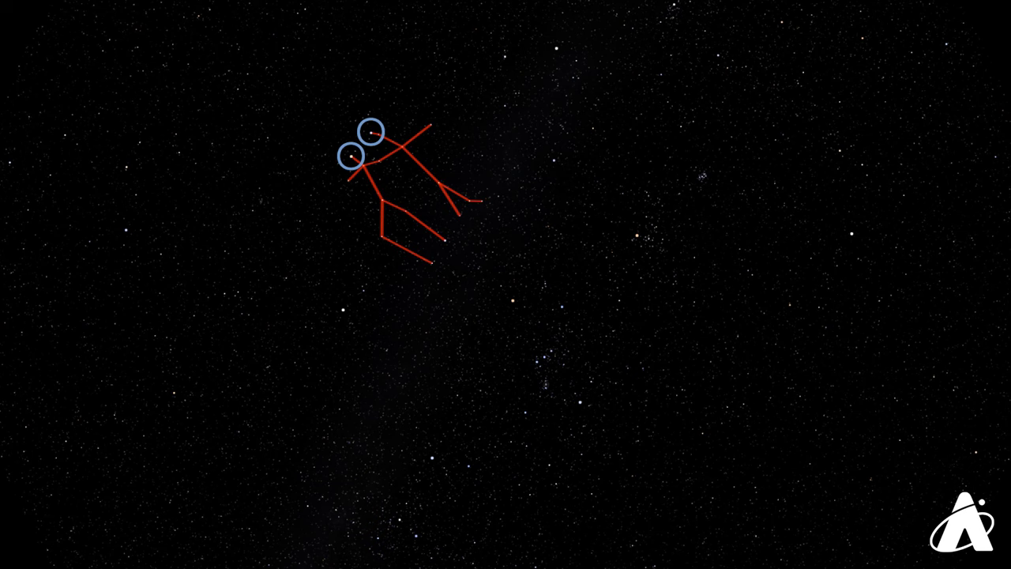